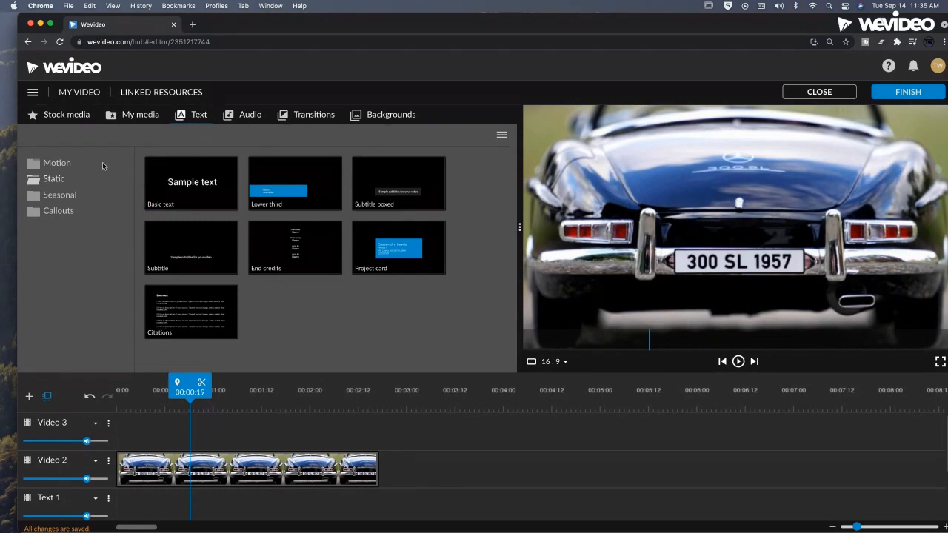
# - Add the Basic text template to Video 3 above the car clip
pyautogui.click(191, 184)
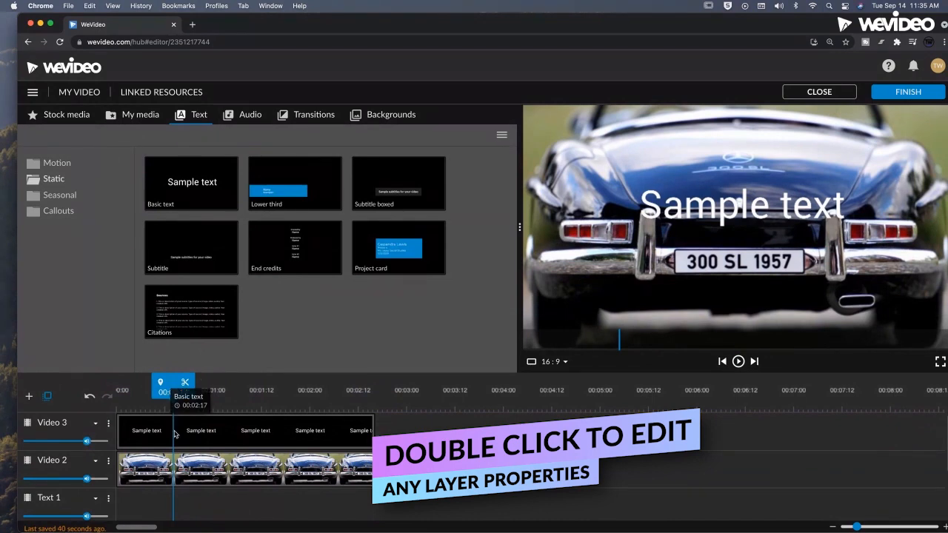
# - Clear the 'Sample text' wording from the title and bring up its background colour picker
pyautogui.doubleClick(145, 430)
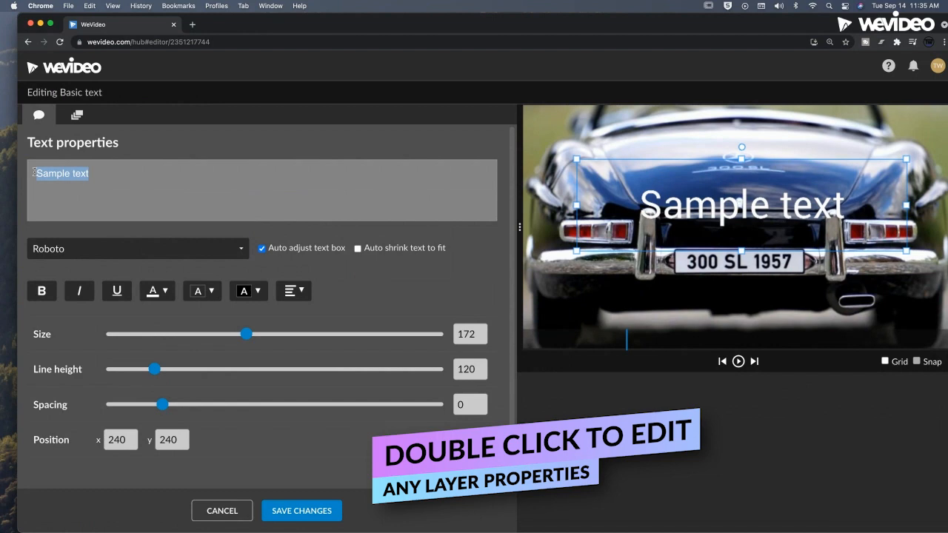
pyautogui.press('Delete')
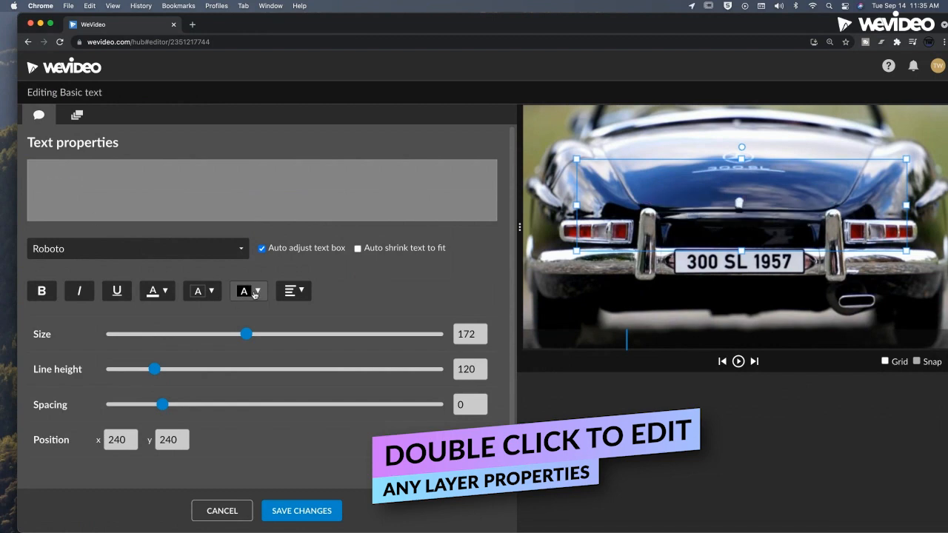
pyautogui.click(244, 291)
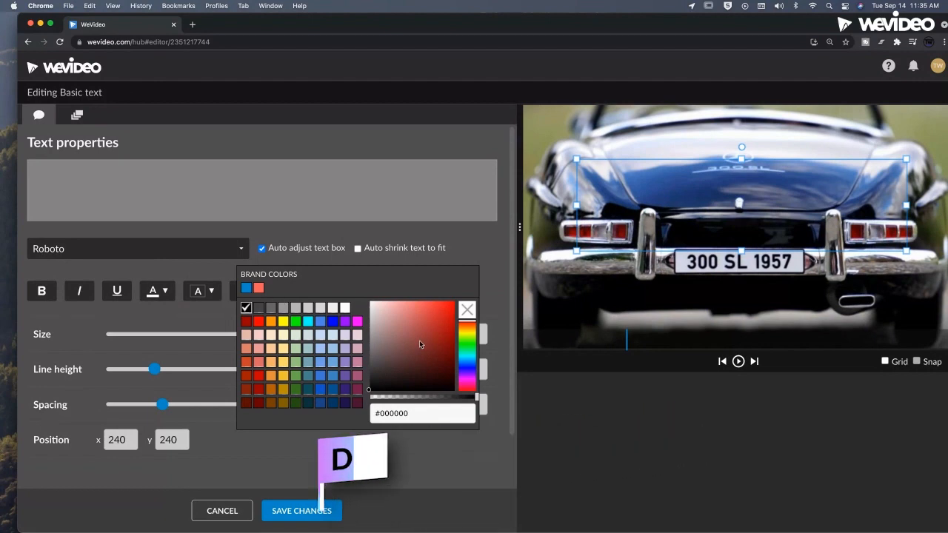
# - Set the empty text box background to solid white
pyautogui.click(421, 305)
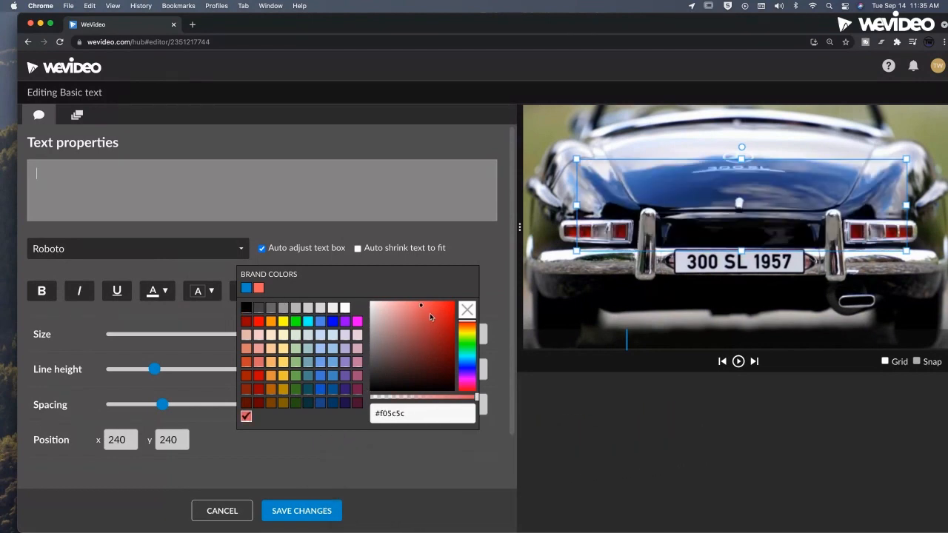
pyautogui.click(400, 317)
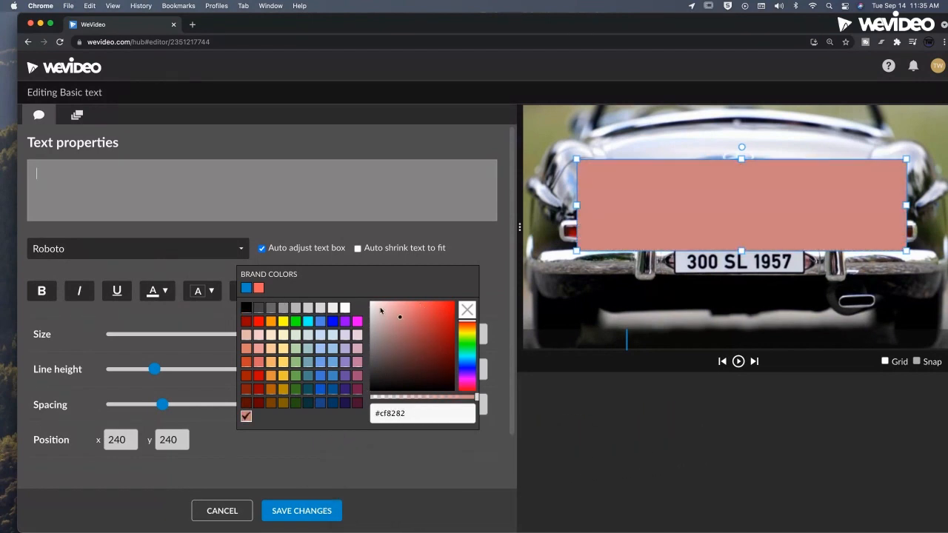
pyautogui.click(343, 306)
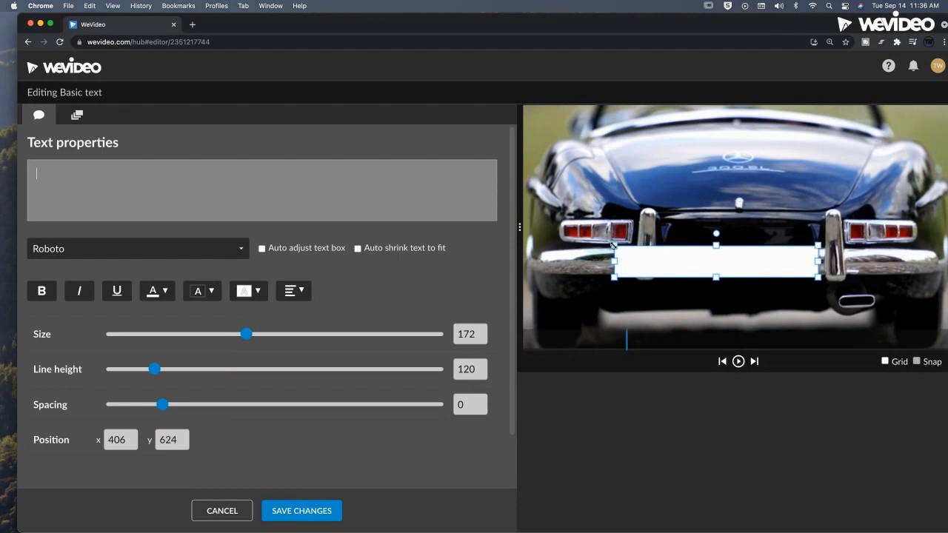
# - Shrink the white box to plate size and position it over the license plate
pyautogui.moveTo(716, 261); pyautogui.dragTo(748, 261)
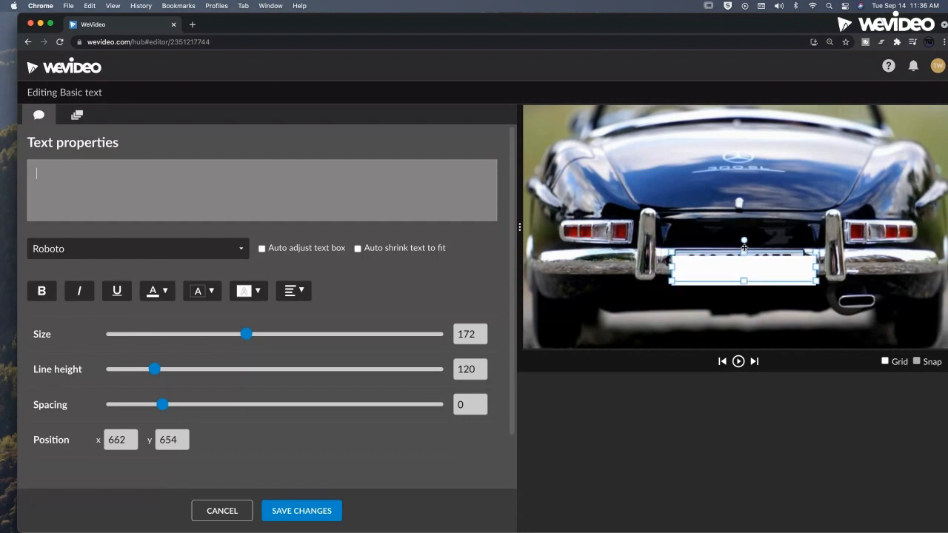
pyautogui.moveTo(743, 266); pyautogui.dragTo(743, 255)
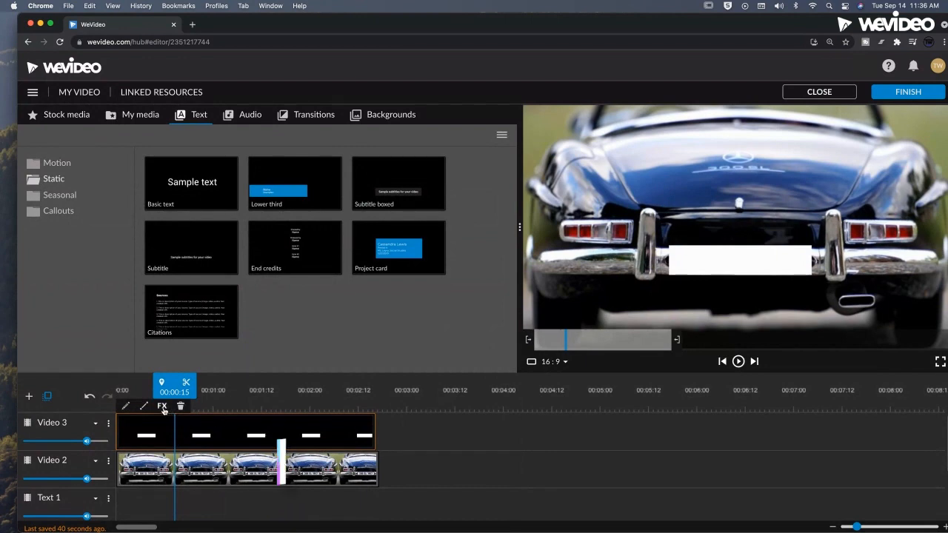
# - Bring up the Effects chooser for the white text-box clip to pick Blur
pyautogui.click(163, 406)
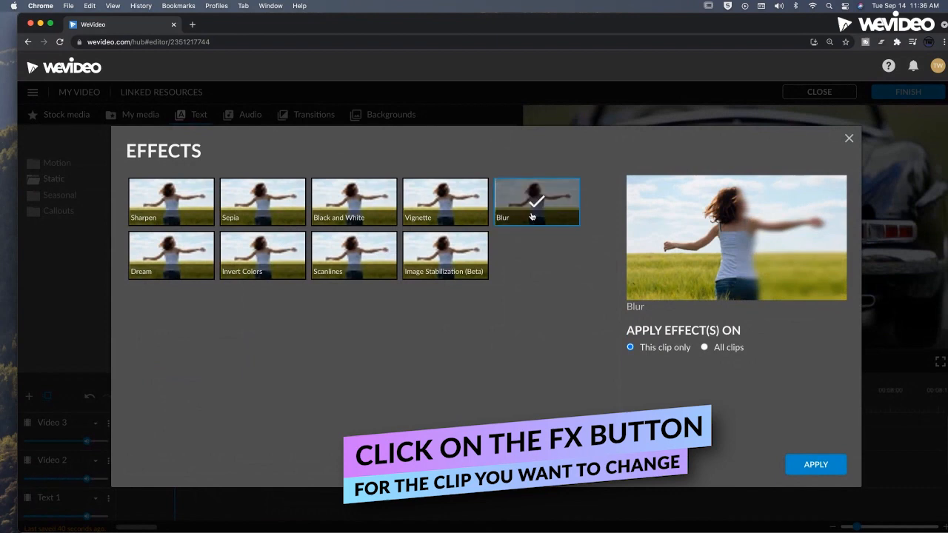